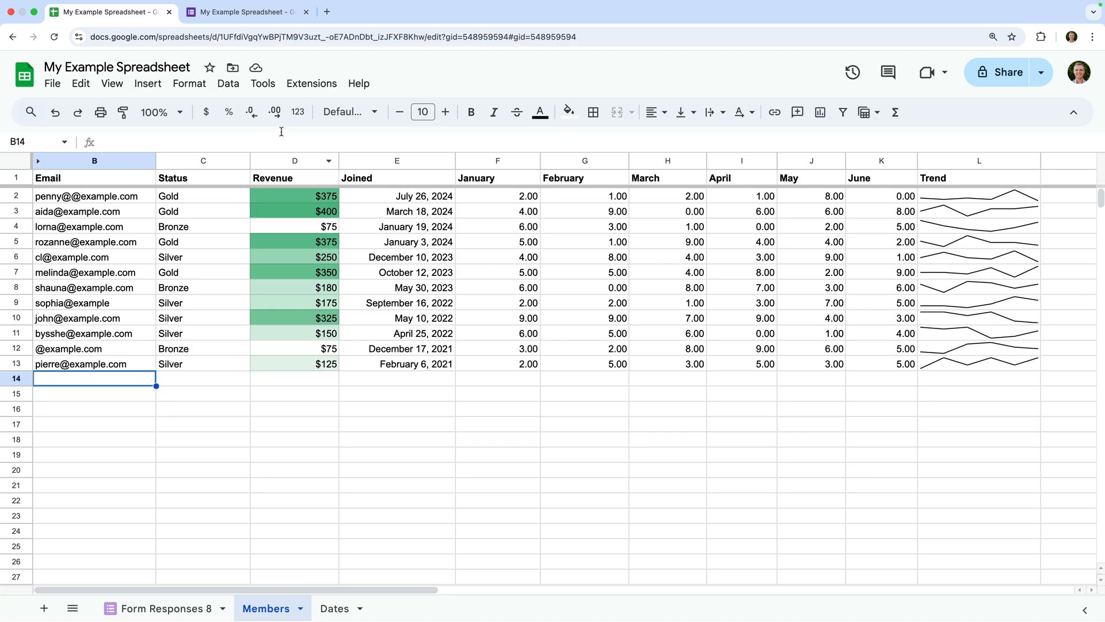
Step: Show the Looker Studio submenu under the Extensions menu
left_click(311, 83)
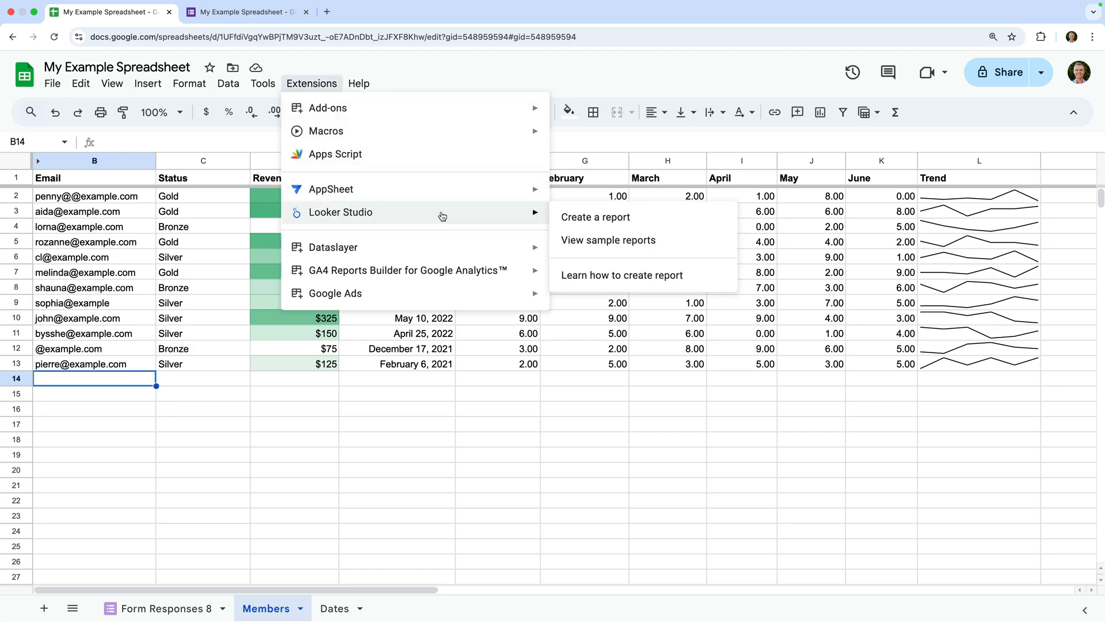
Step: Start a Looker Studio report setup with the Members sheet and first row as headers
left_click(596, 216)
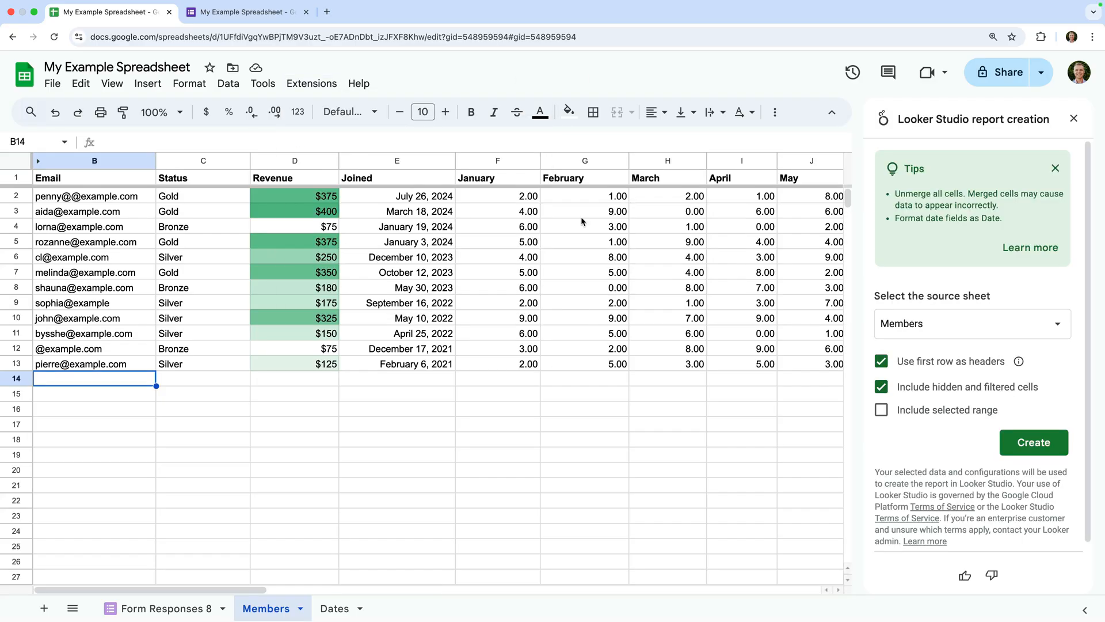
mouse_move(921, 298)
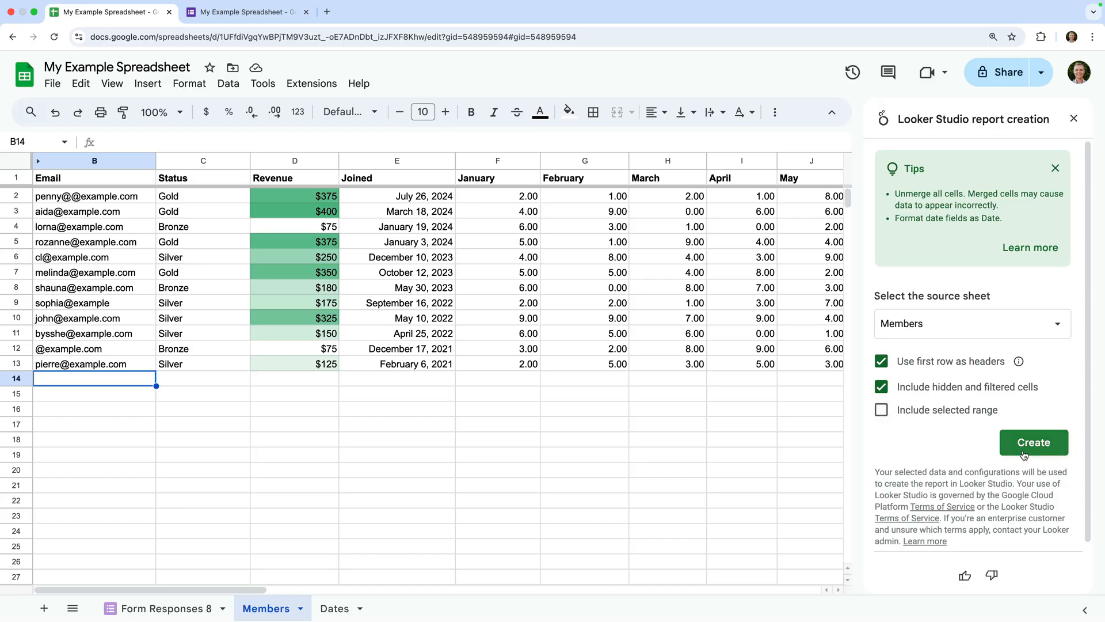
Step: Create the Looker Studio report from the Members sheet in a new tab
left_click(1033, 442)
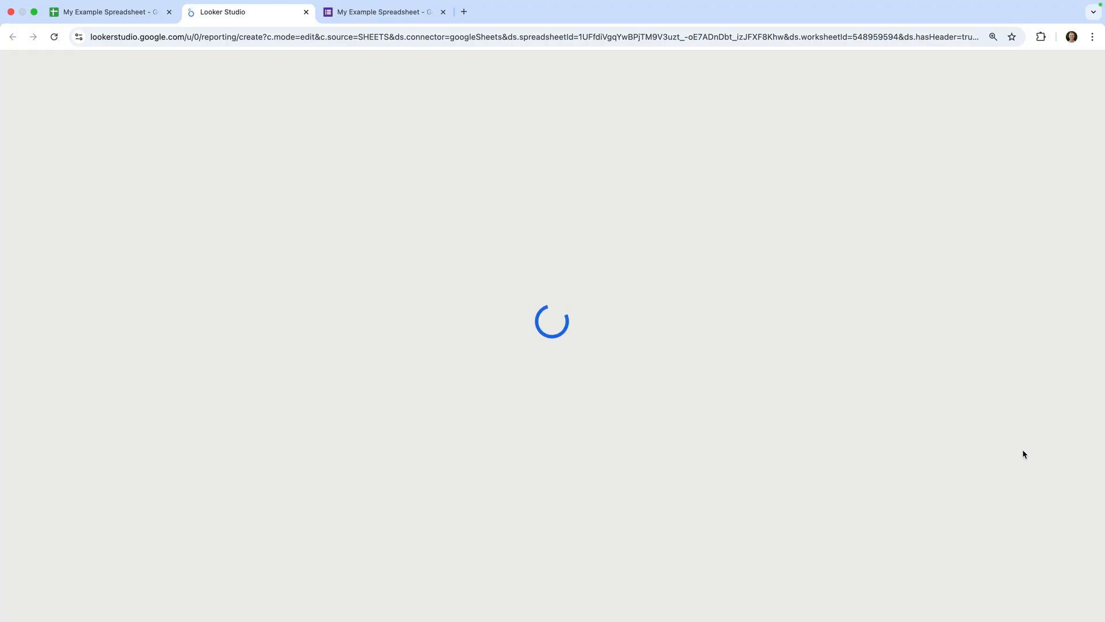